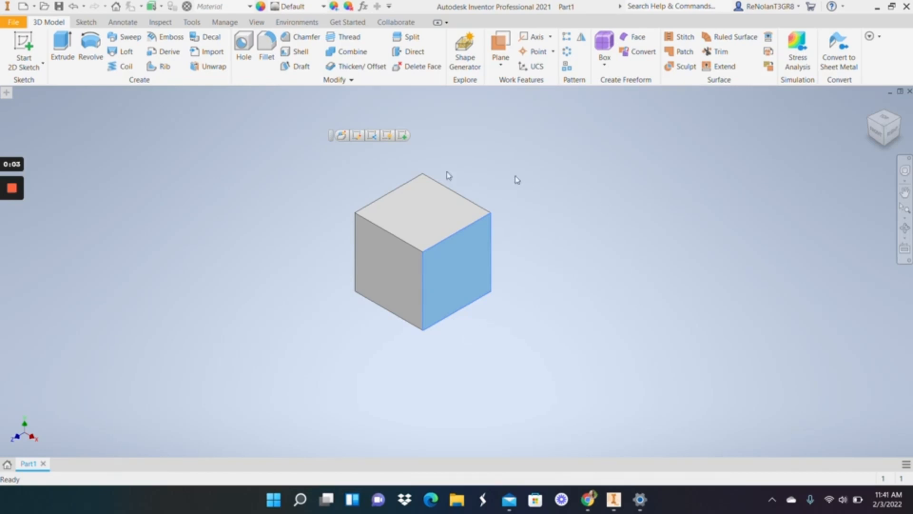
- Measure the cube's top face (25 in²) and an edge (5.000 in), then close Measure
click(86, 21)
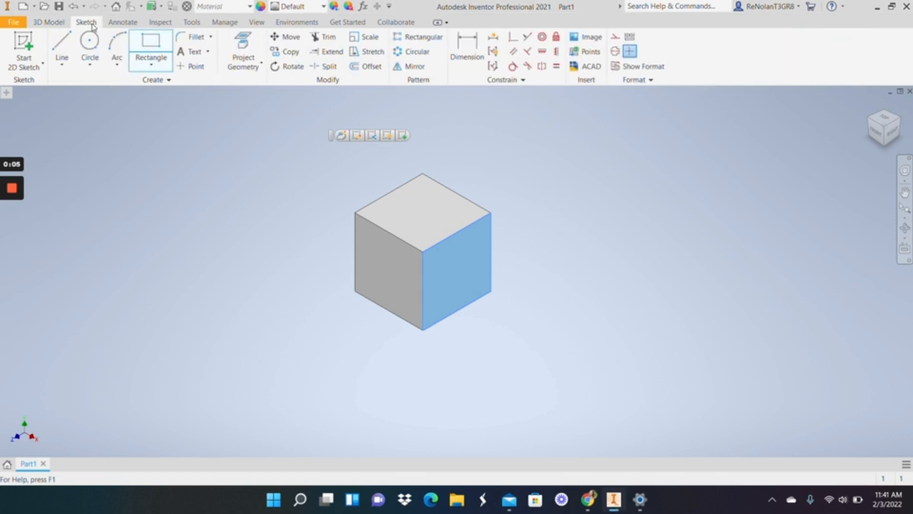
click(160, 22)
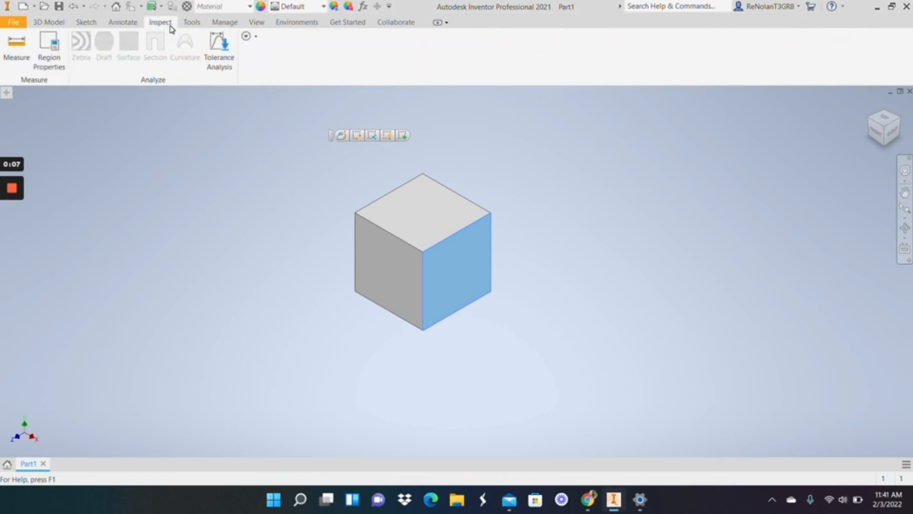
click(16, 50)
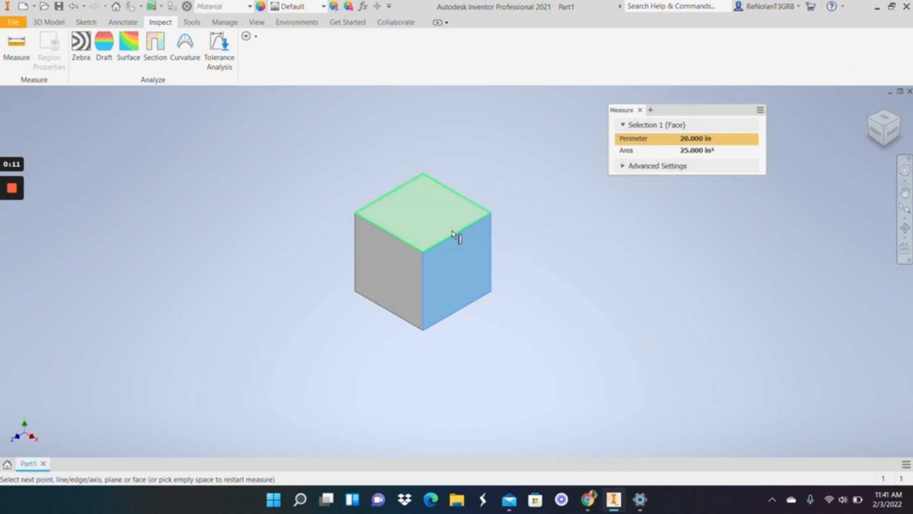
click(456, 231)
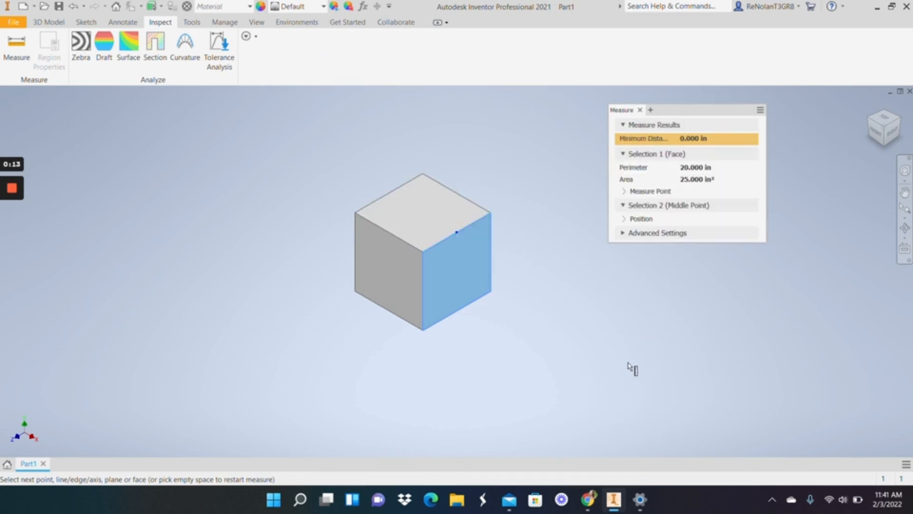
mouse_move(632, 332)
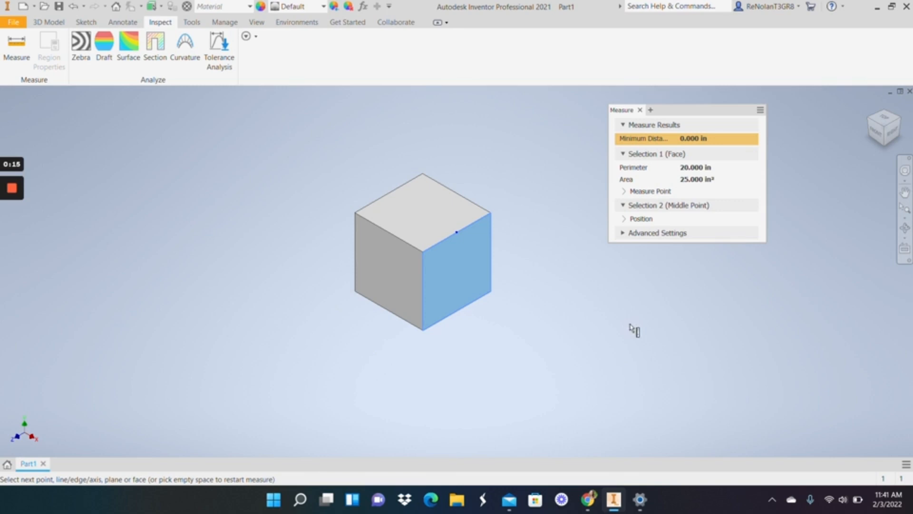
mouse_move(523, 261)
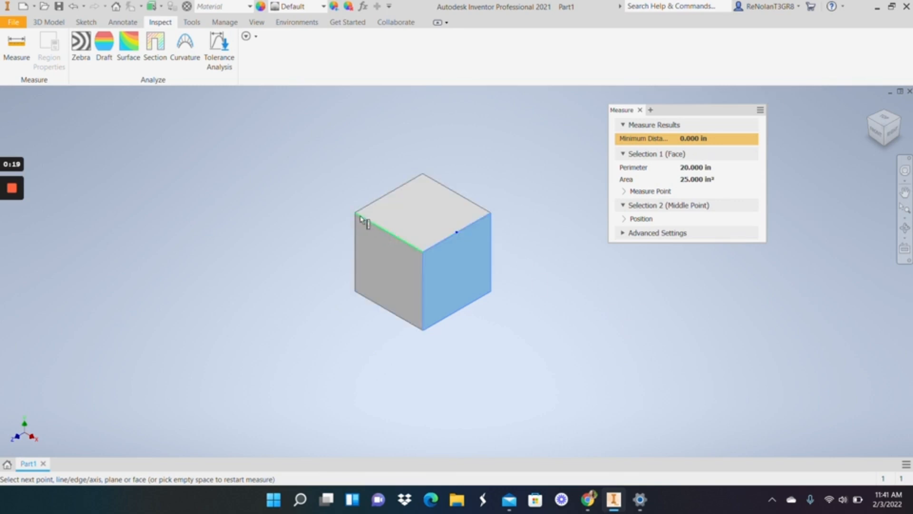
click(420, 251)
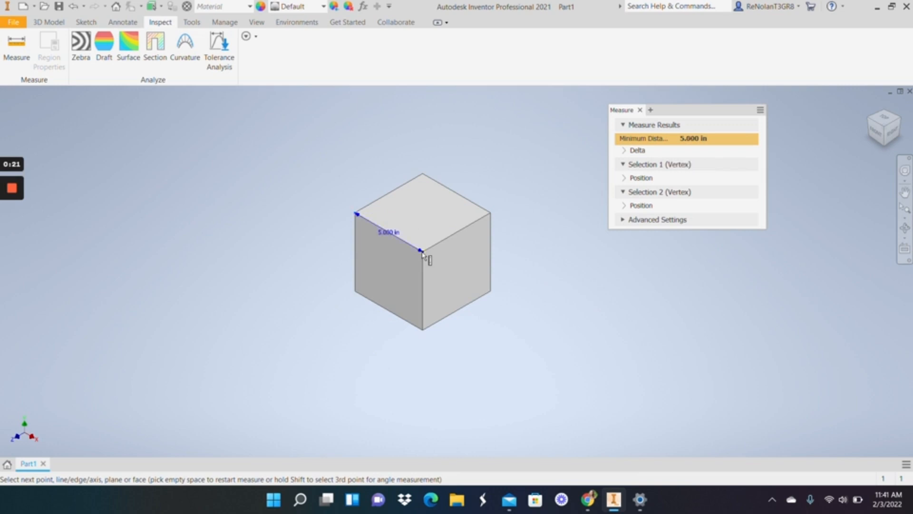
mouse_move(512, 431)
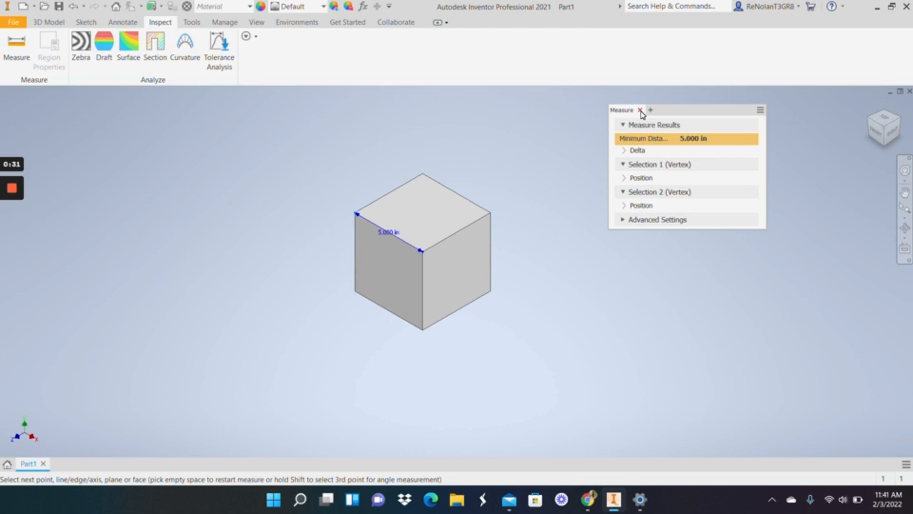
click(641, 110)
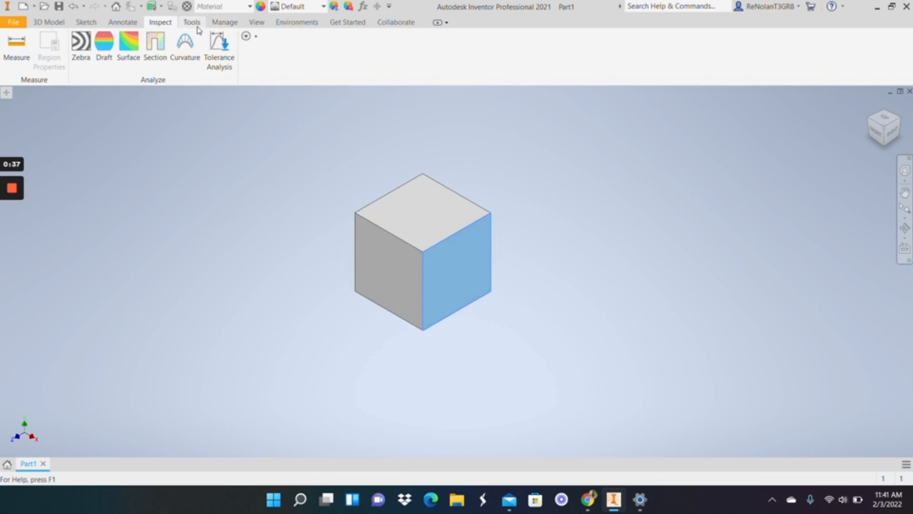
- Set the document's Length unit to millimeter in Document Settings' Units tab
click(192, 23)
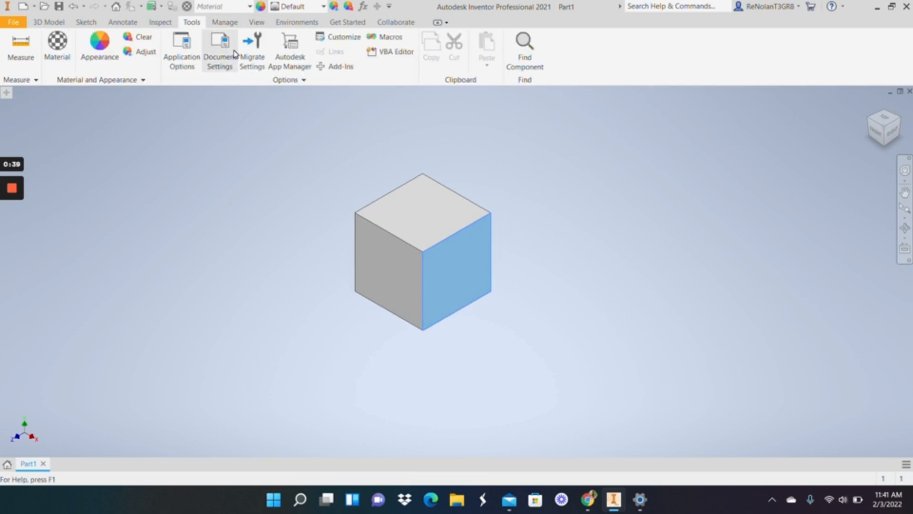
click(220, 50)
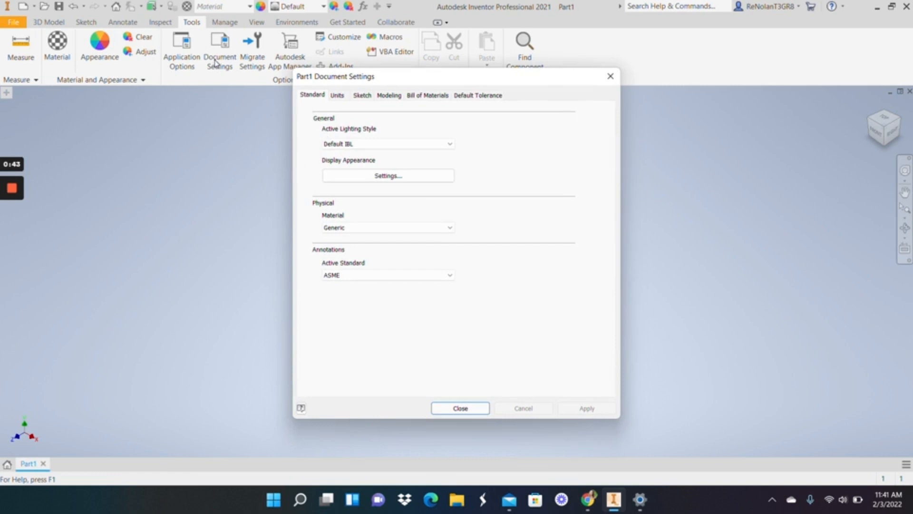
mouse_move(343, 99)
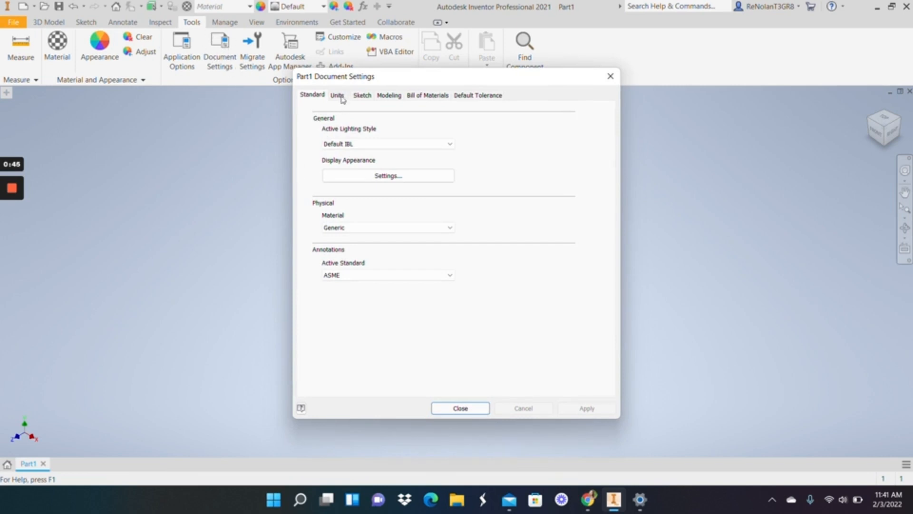
click(337, 95)
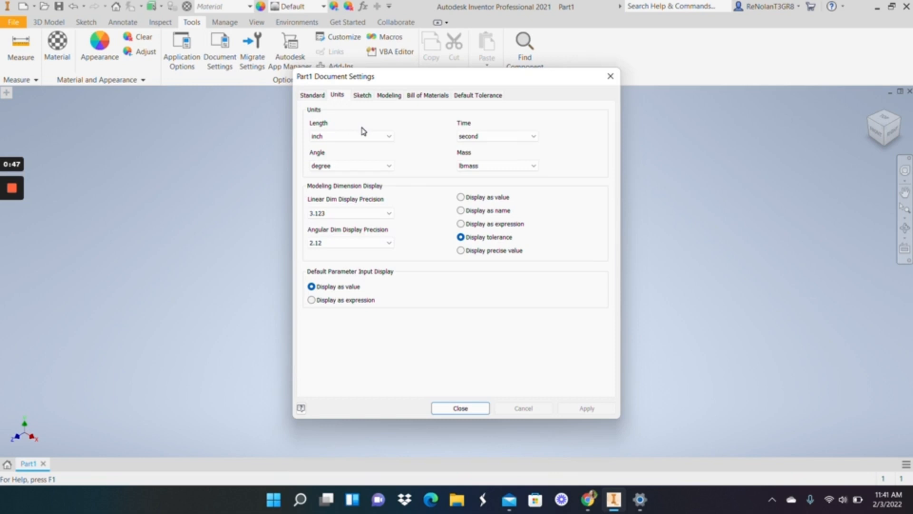
click(350, 135)
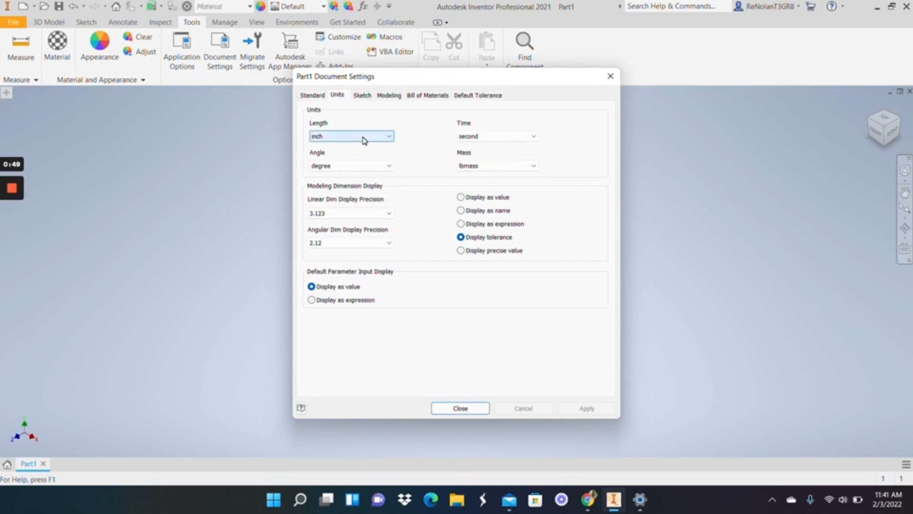
click(351, 135)
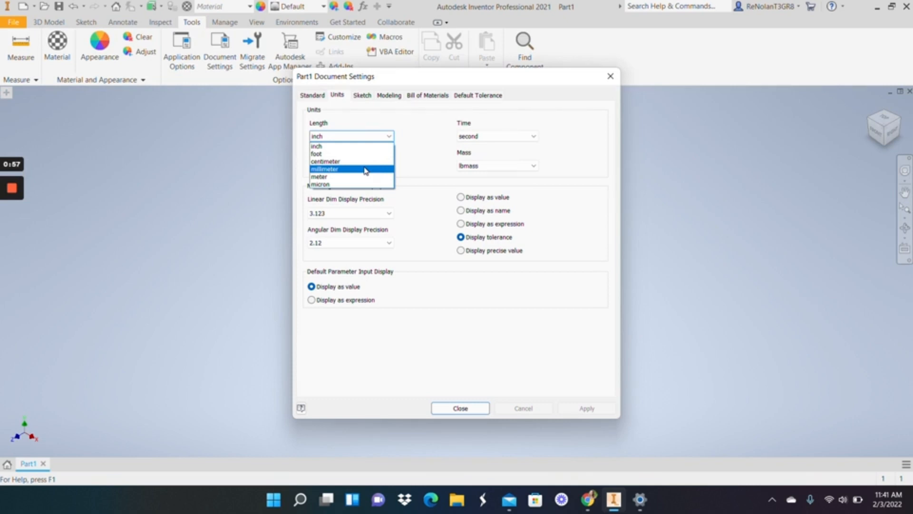
click(324, 169)
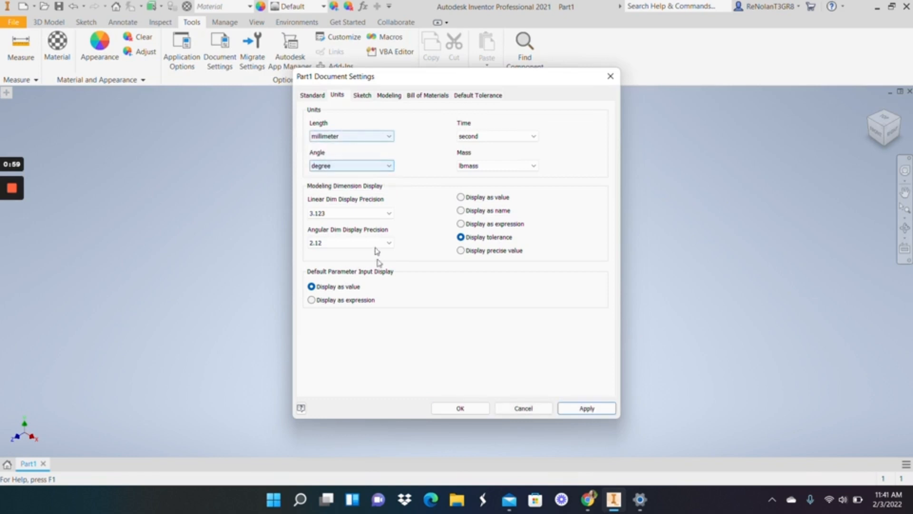
click(586, 408)
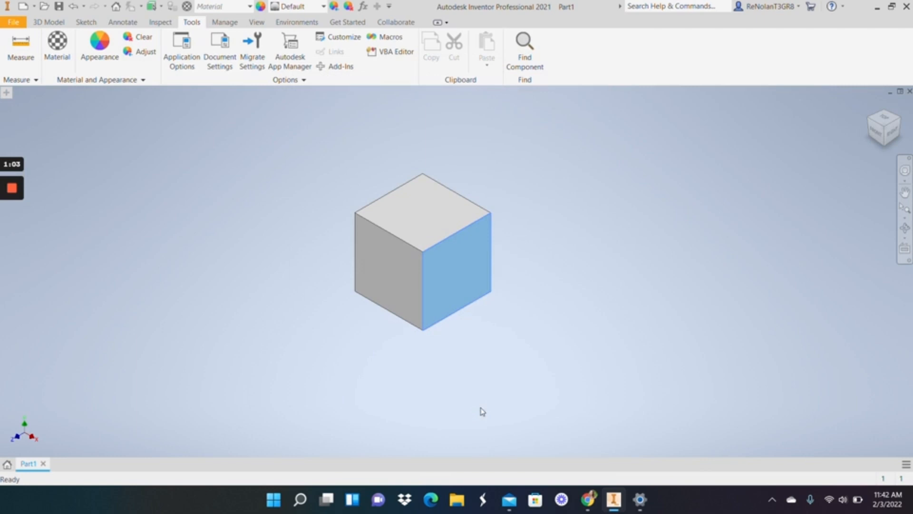
- Measure the cube's top-left edge, now reading 127.000 mm, and return to 3D Model
click(21, 48)
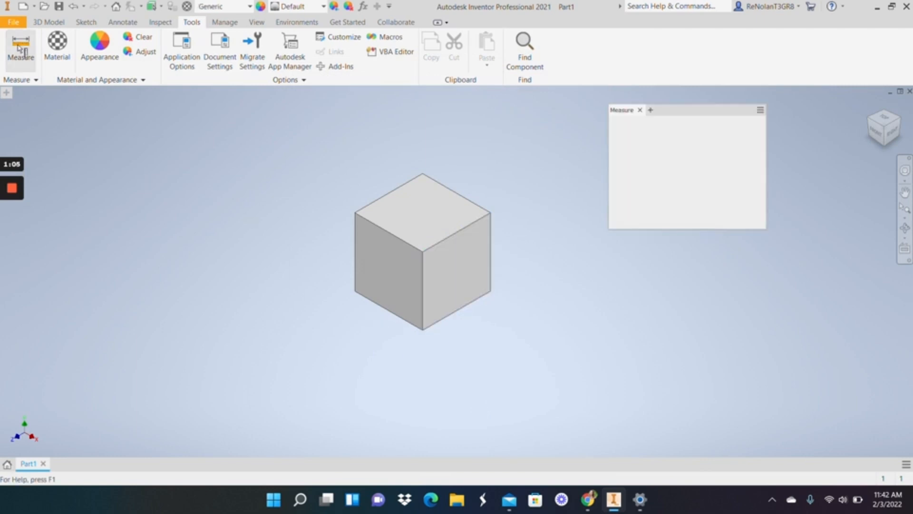
click(387, 232)
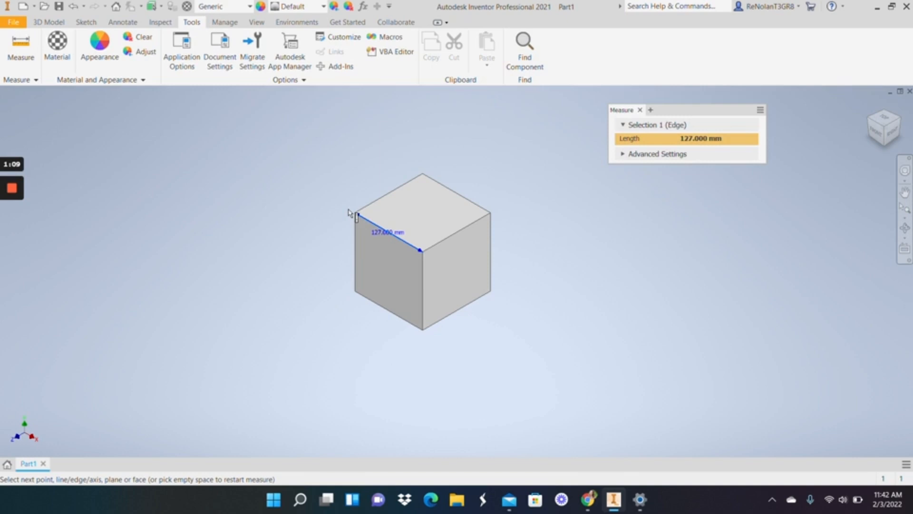
mouse_move(239, 194)
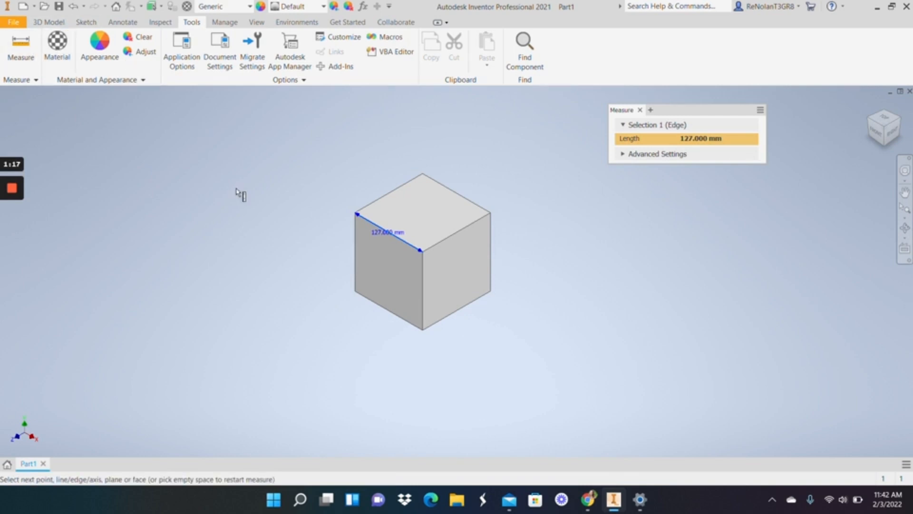
mouse_move(350, 162)
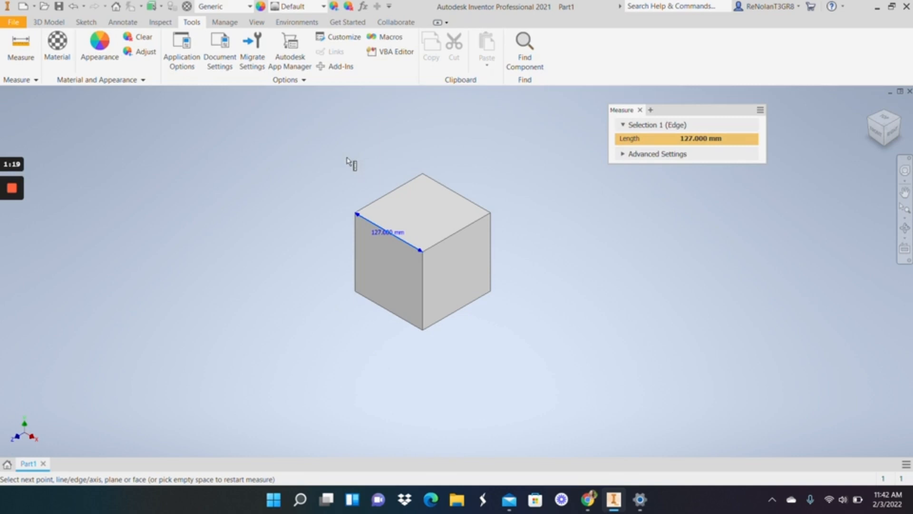
mouse_move(191, 93)
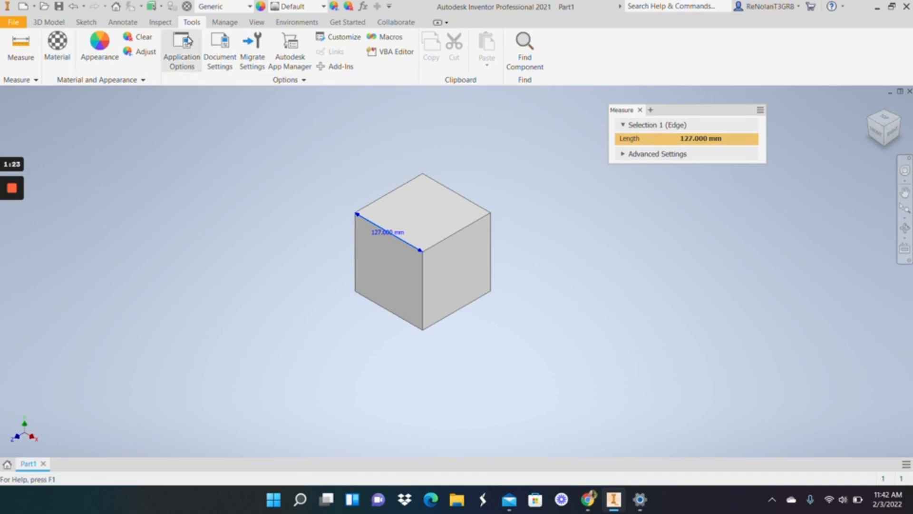
click(48, 23)
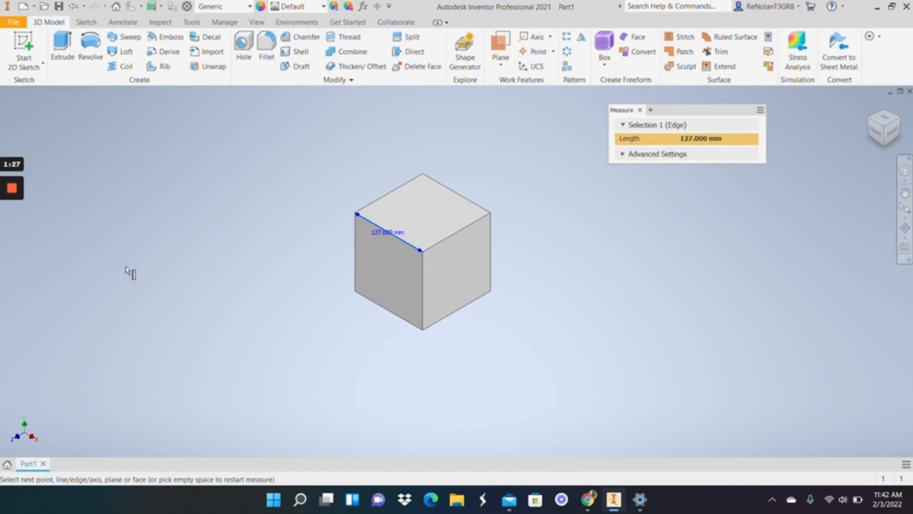
- Begin a Direct edit on the cube and pick the Scale option
click(640, 109)
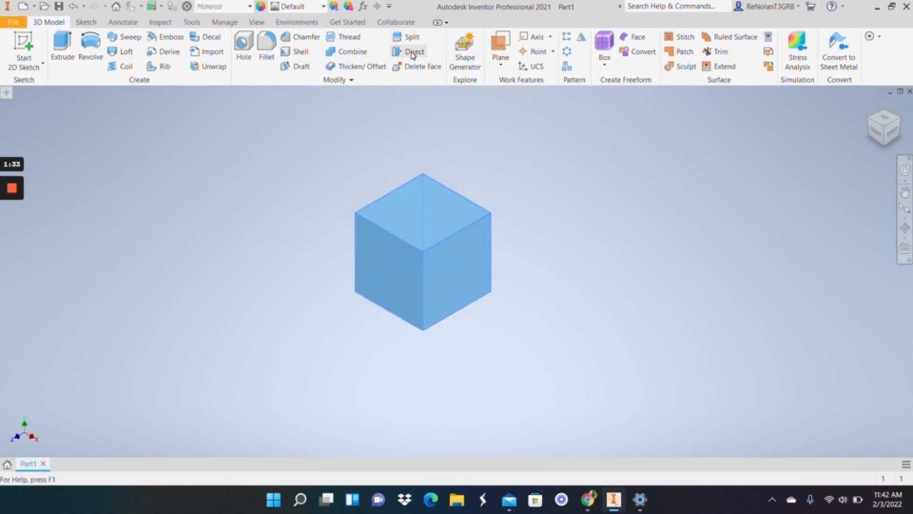
mouse_move(413, 52)
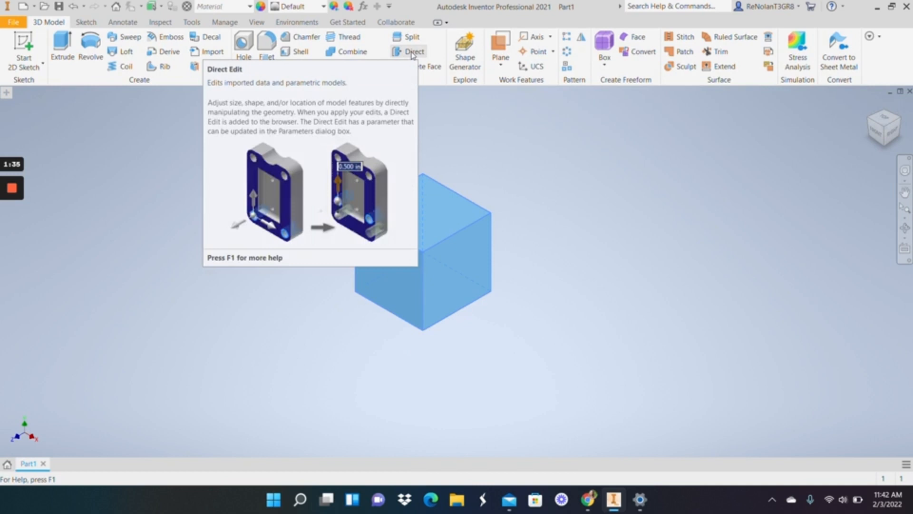
click(413, 52)
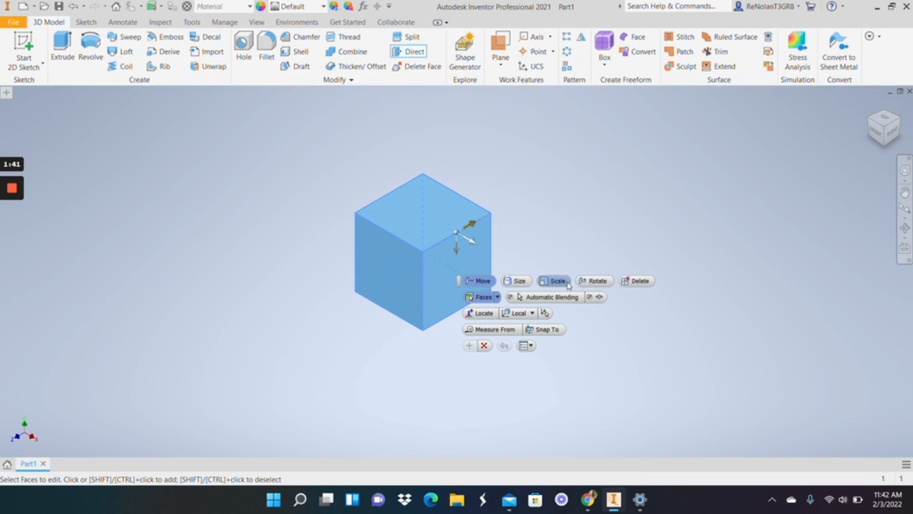
mouse_move(558, 281)
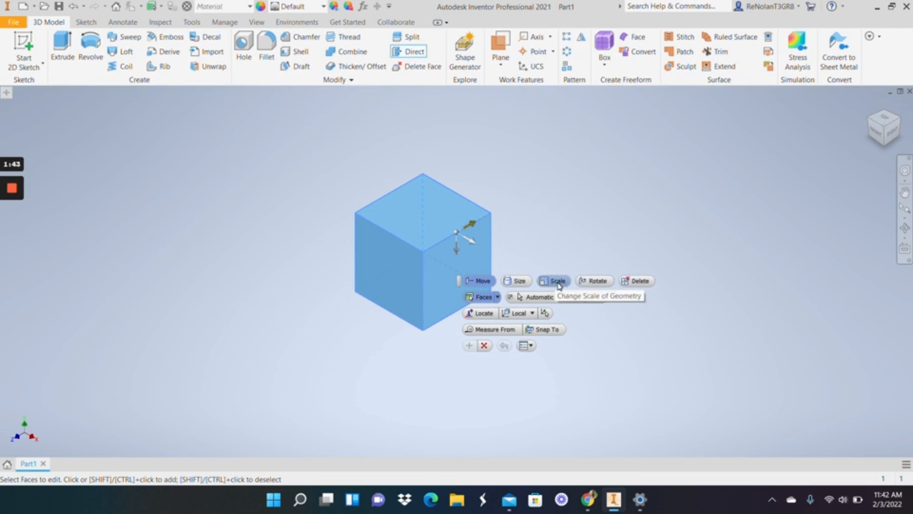
click(556, 281)
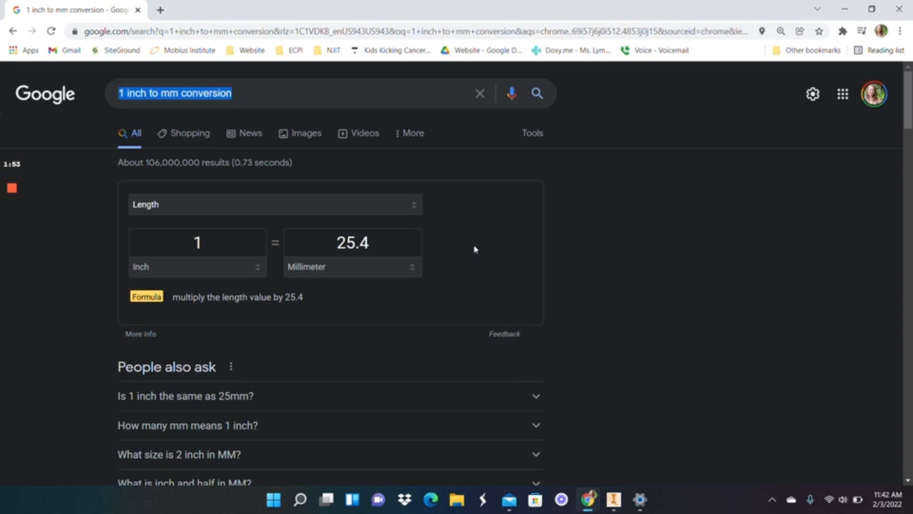
mouse_move(625, 473)
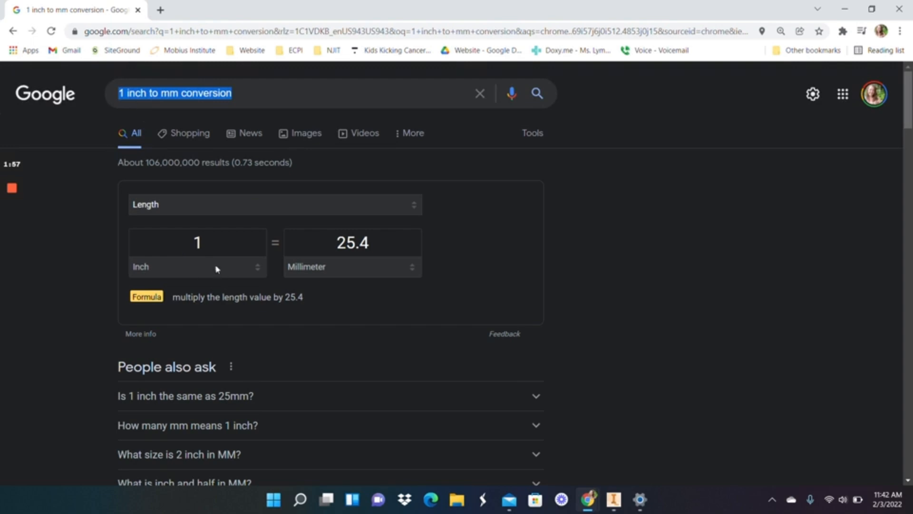
mouse_move(261, 263)
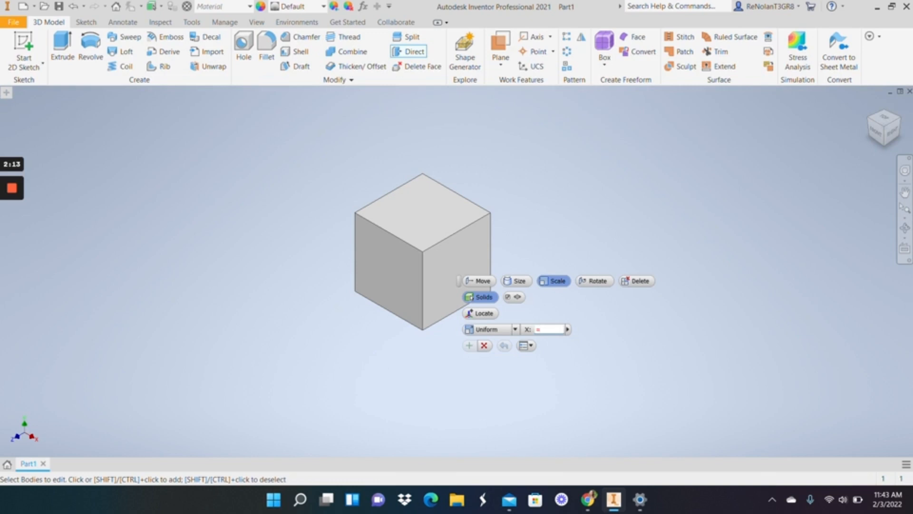
- Select the uniform scale factor box and enter 2
click(545, 329)
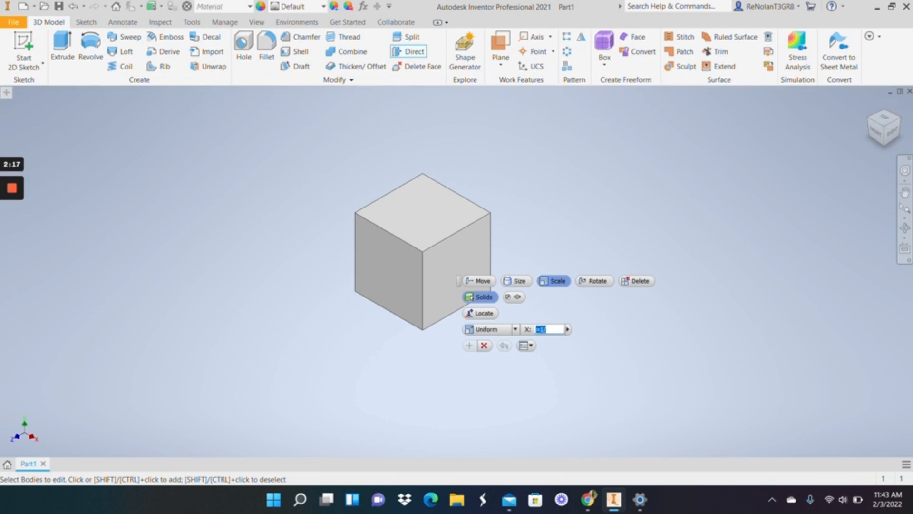
text(2)
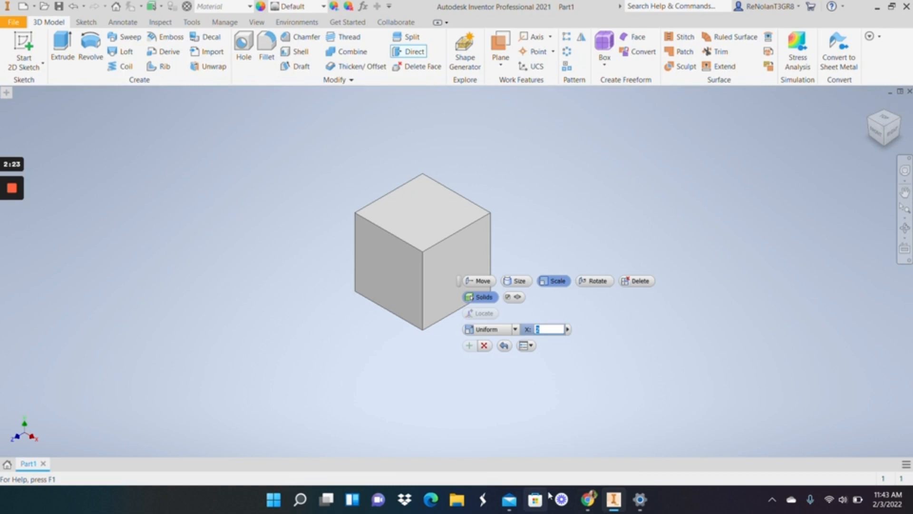
mouse_move(588, 498)
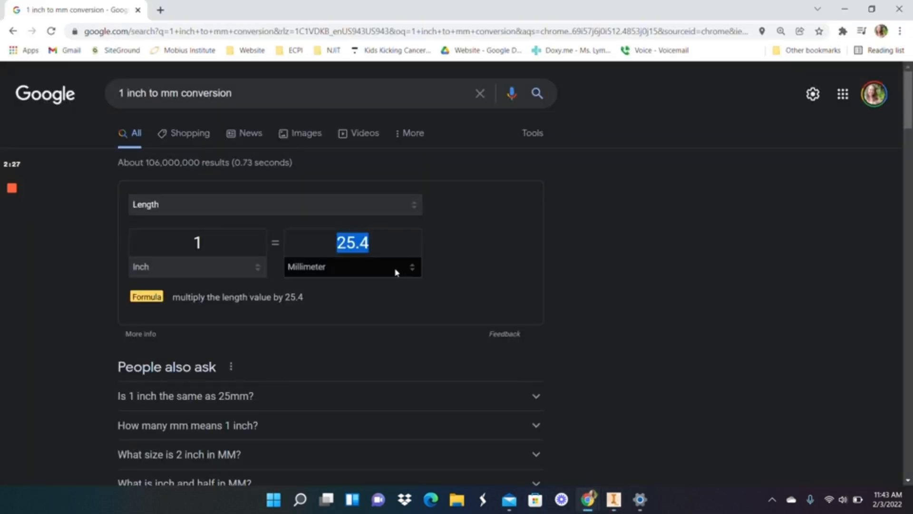
- Convert 1 millimetre to inches (0.0393701) in Google's converter, then return to Inventor
text(1)
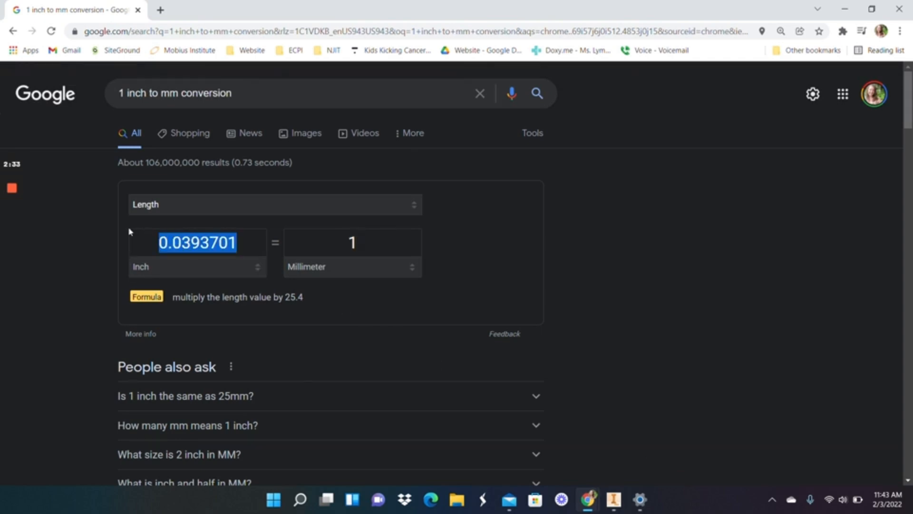
click(612, 503)
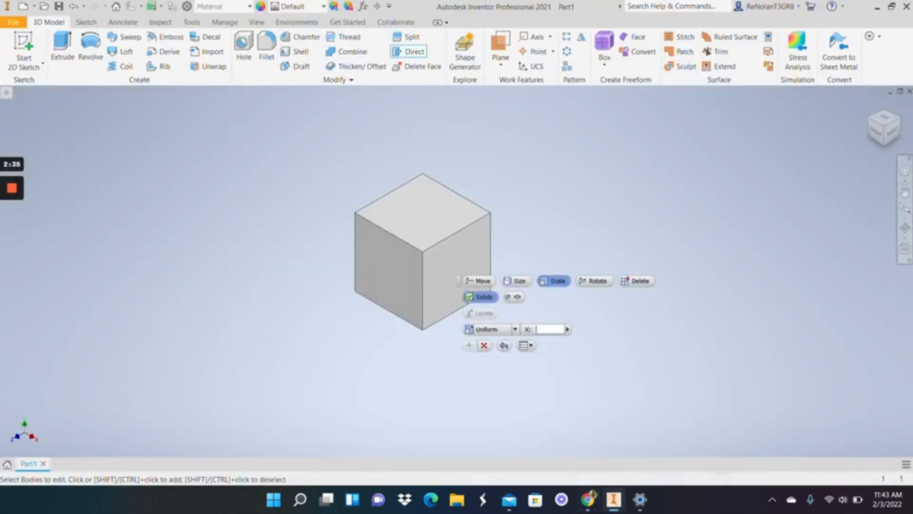
- Scale the cube uniformly by 0.0393701, view it from the front, and close Direct Edit
text(1.0393701)
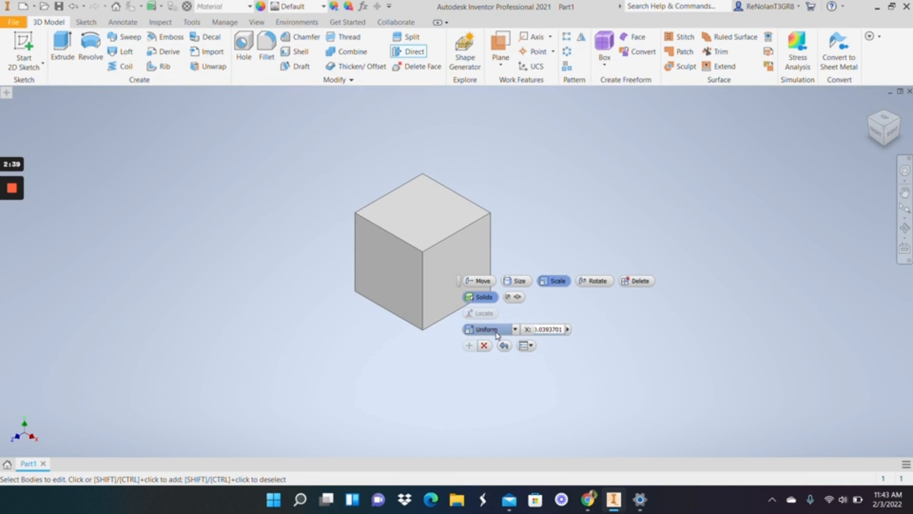
click(548, 329)
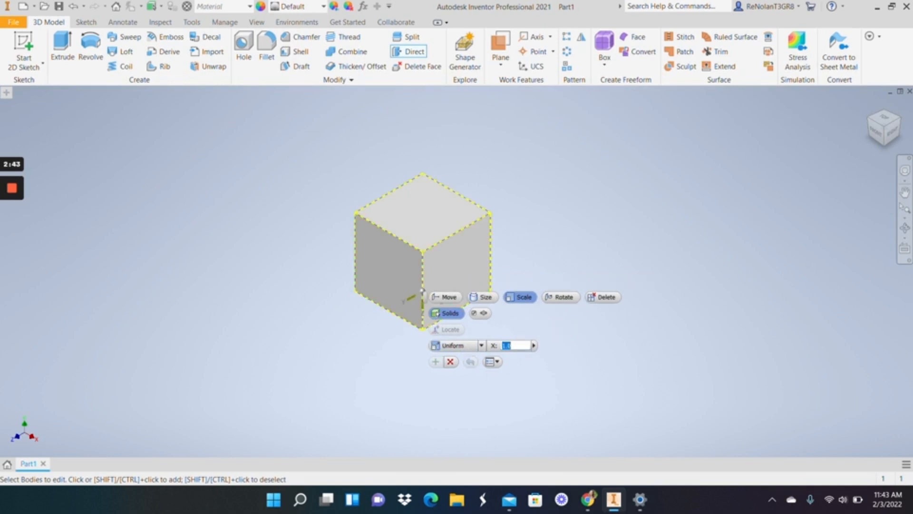
click(449, 361)
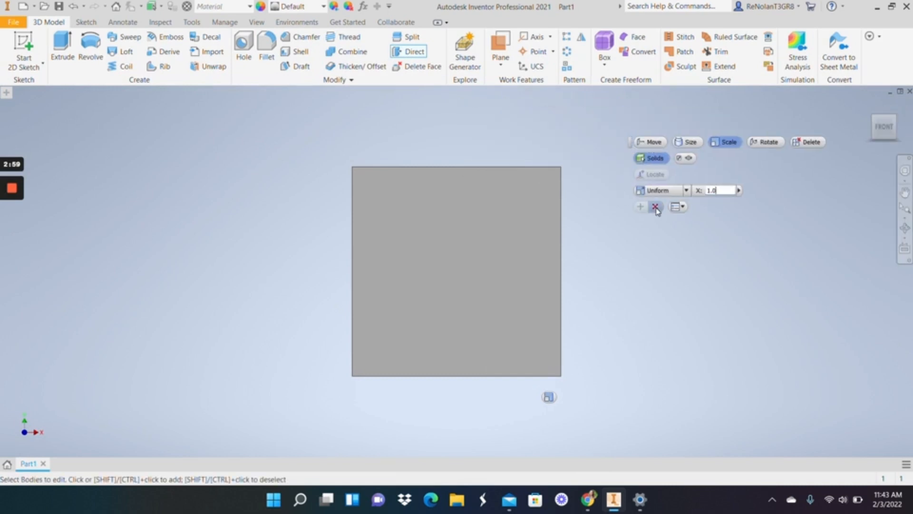
click(160, 22)
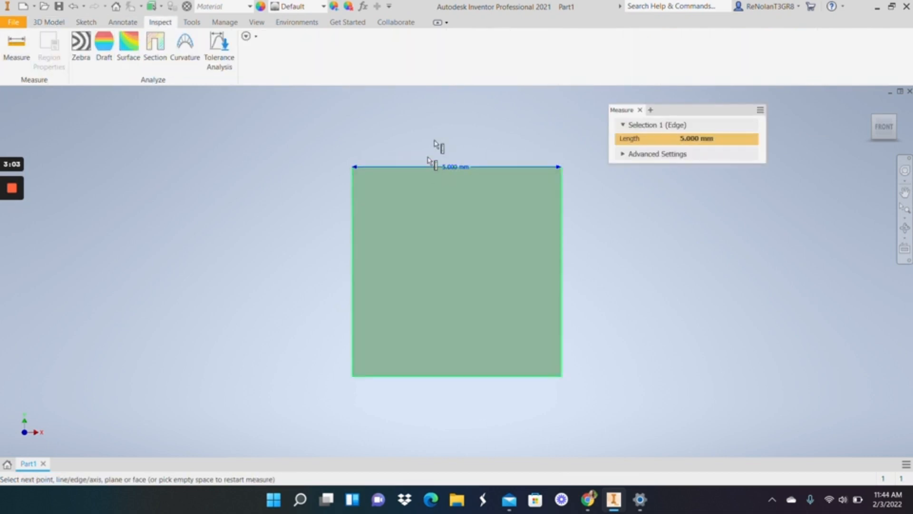
- Measure the cube edge at 5.000 mm, then check 1 inch = 25.4 mm in Google's converter
click(560, 269)
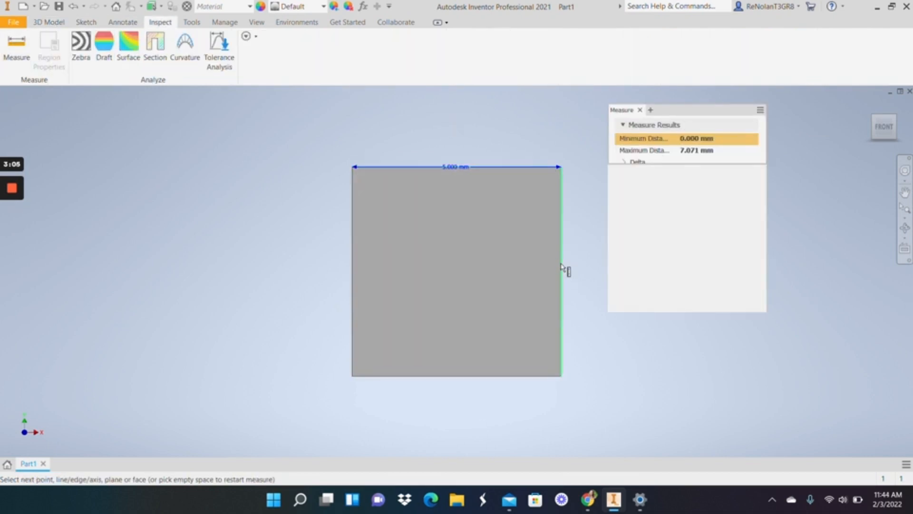
click(456, 167)
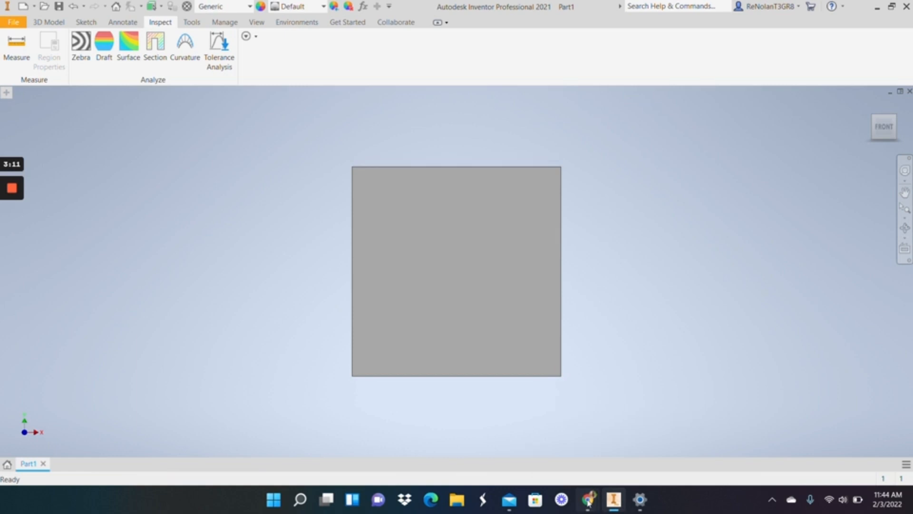
click(588, 500)
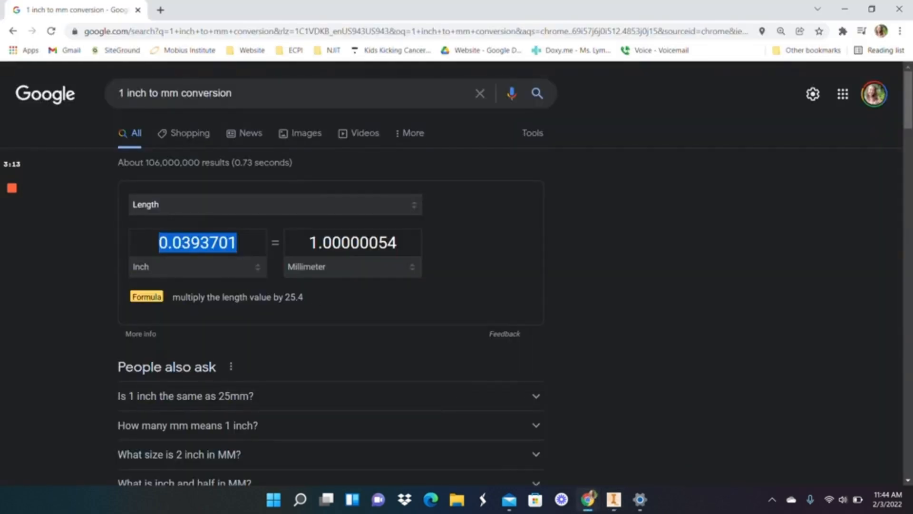
text(1)
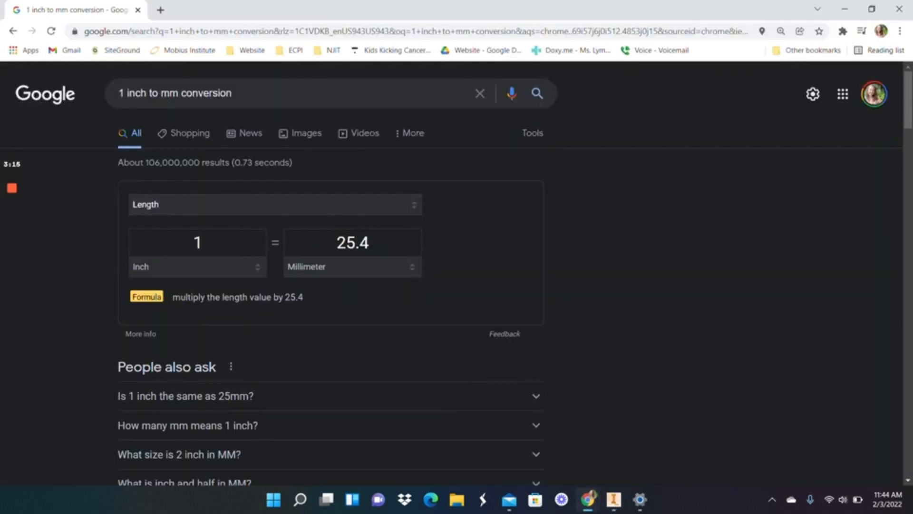
mouse_move(514, 370)
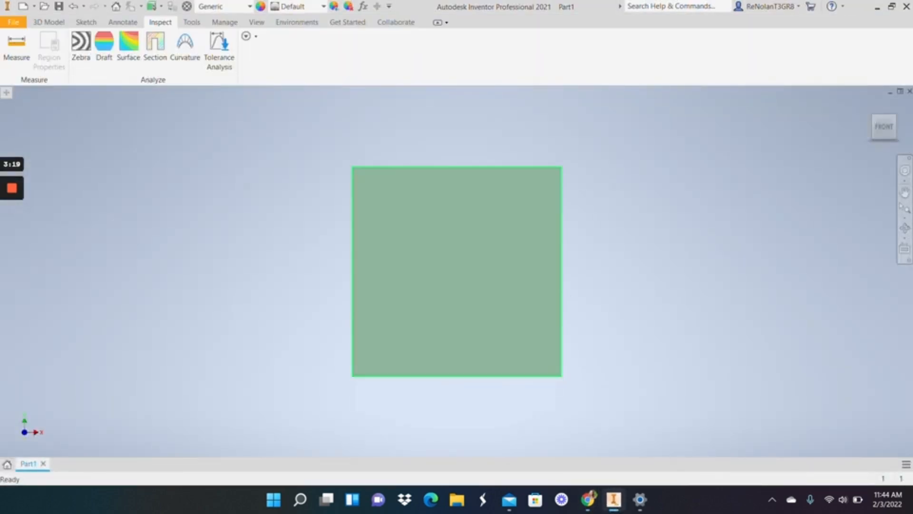
- Return the shrunken cube to the ViewCube's Home isometric view
click(456, 271)
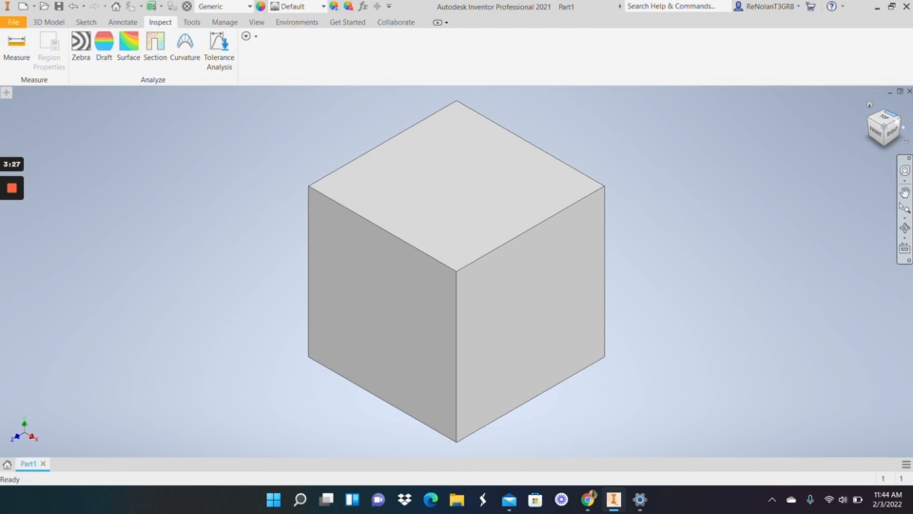
mouse_move(192, 252)
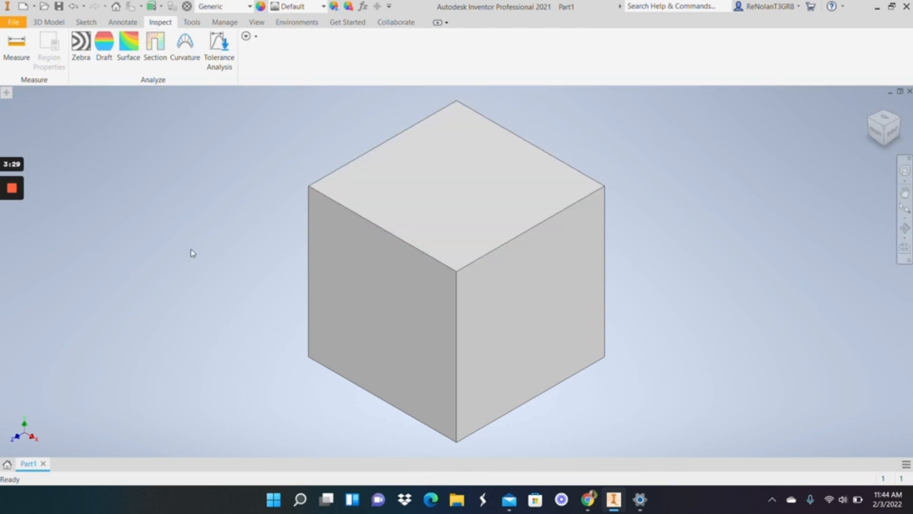